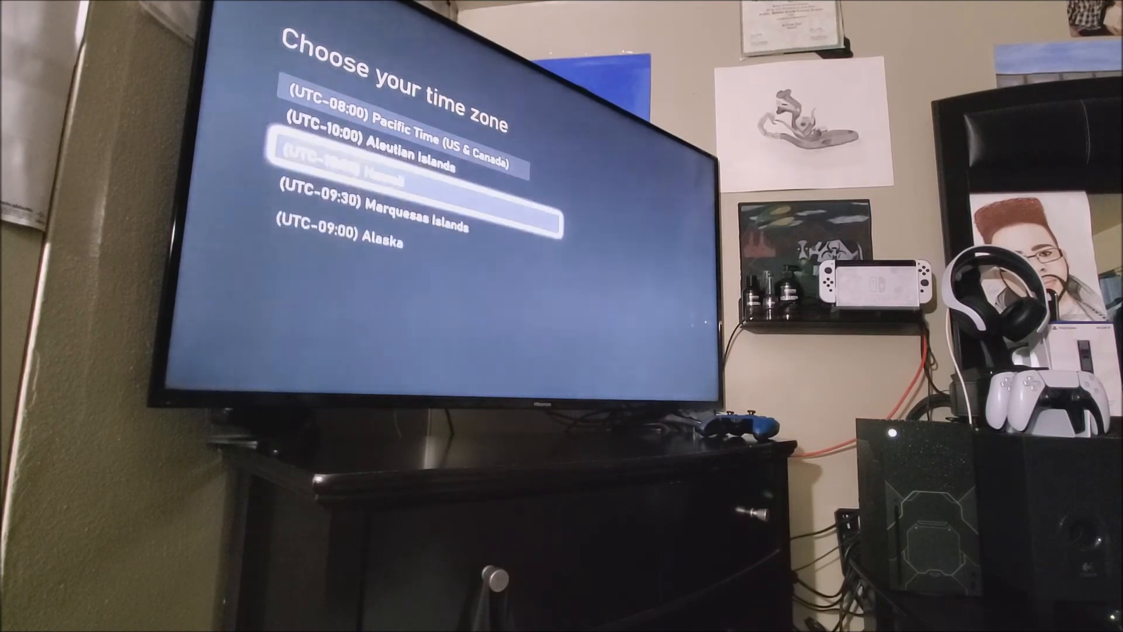
- Scroll the Pacific-area time zone list toward the desired zone
{"action": "scroll", "scroll_direction": "down", "scroll_amount": 3}
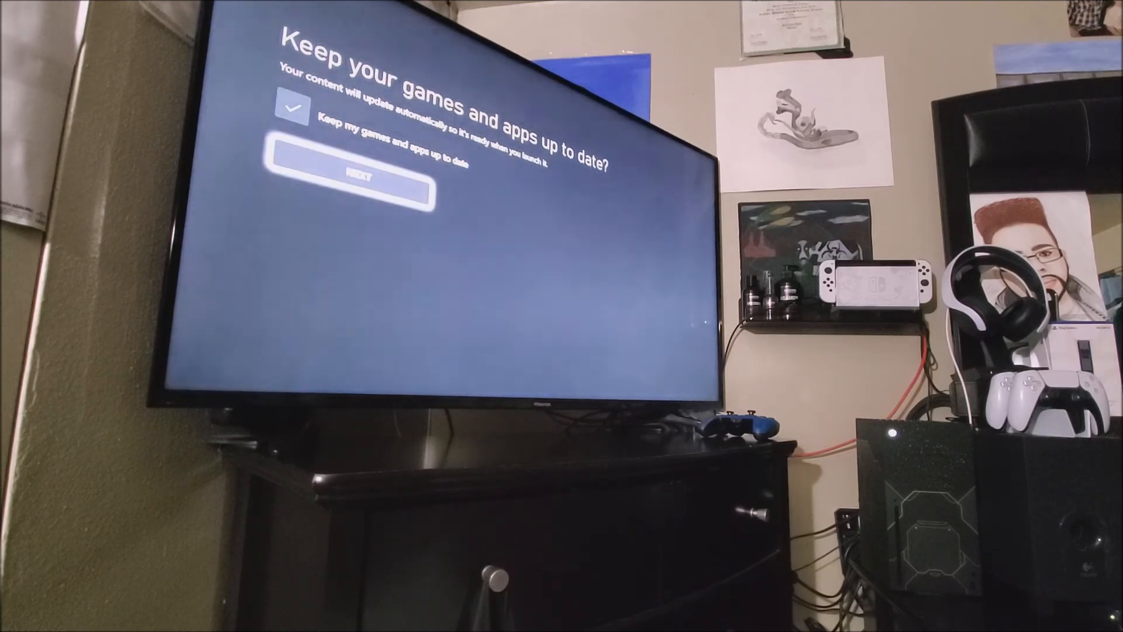
- Confirm Next with automatic game and app updates left on, reaching 'Let's go!'
{"action": "left_click", "coordinate": [351, 177]}
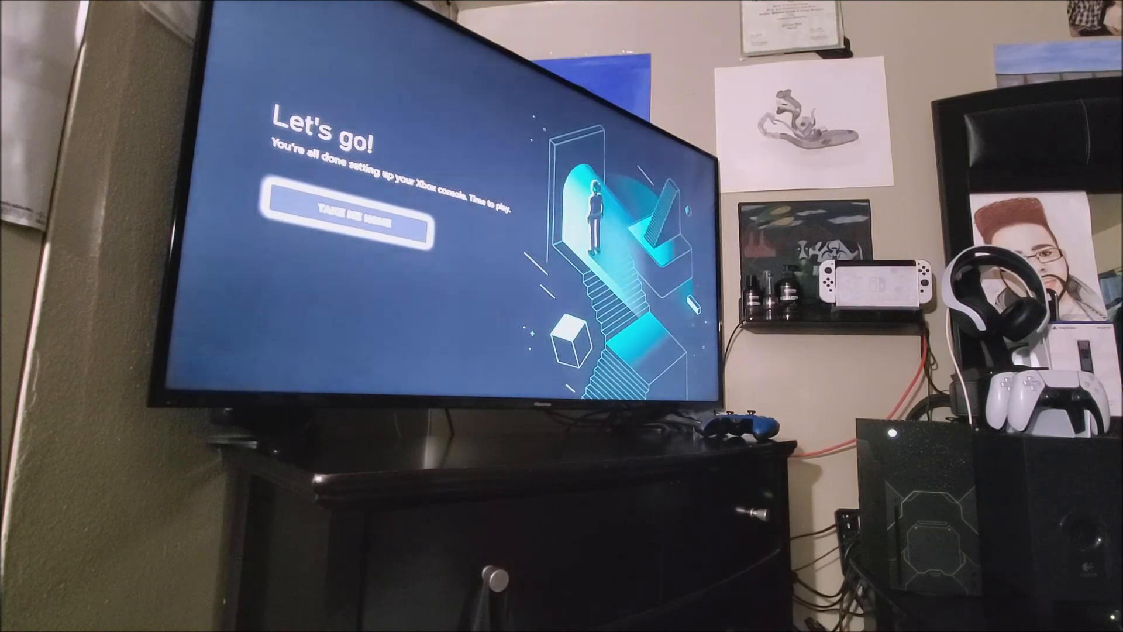